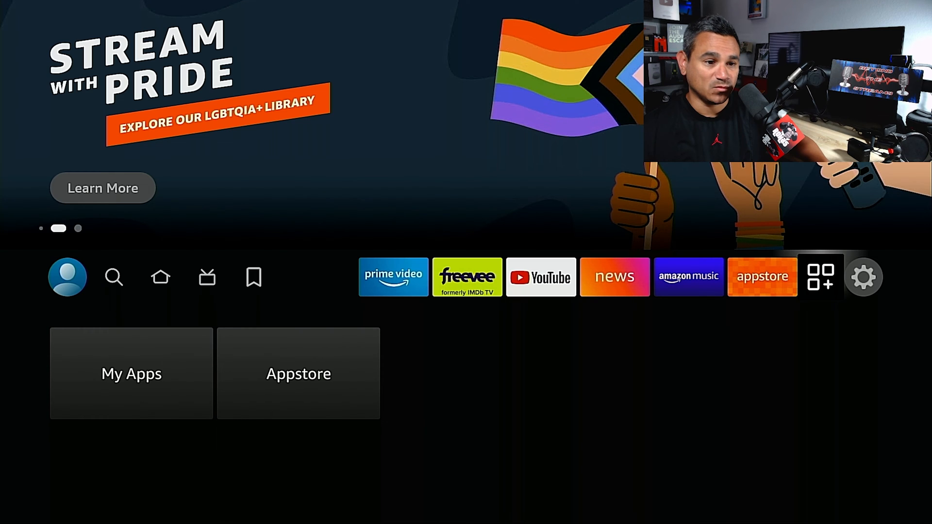
- Navigate from Settings to Manage Installed Applications and scroll to Disney+
click(864, 277)
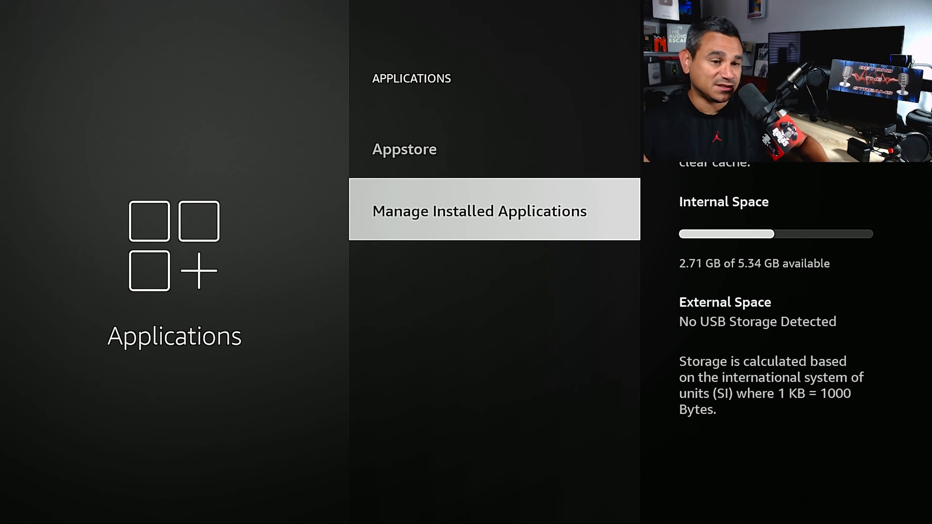
click(479, 211)
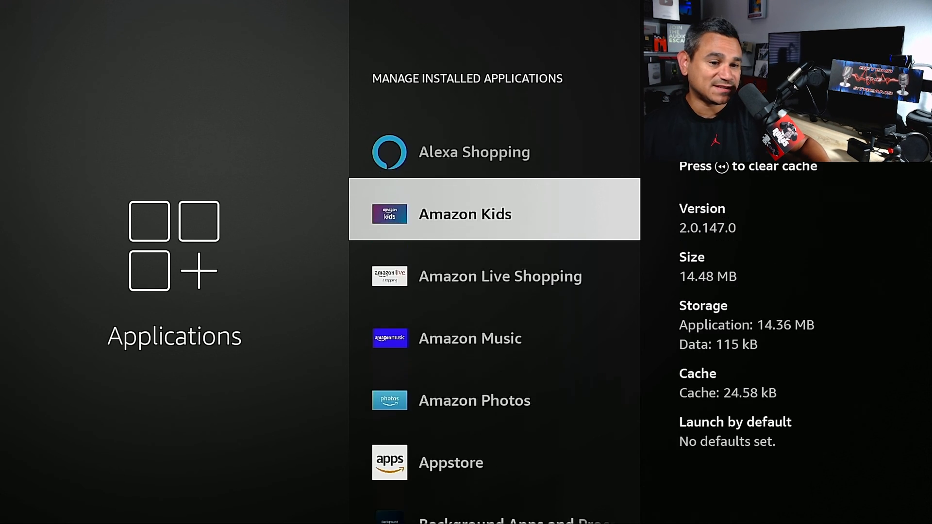
scroll(down, 3)
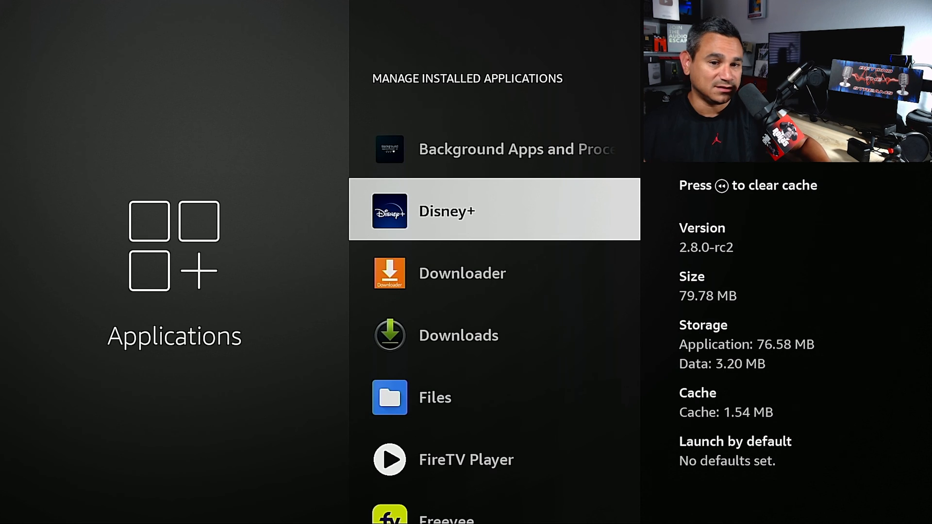
- Select Disney+ and browse its Permissions, Force stop and Clear cache options
click(493, 210)
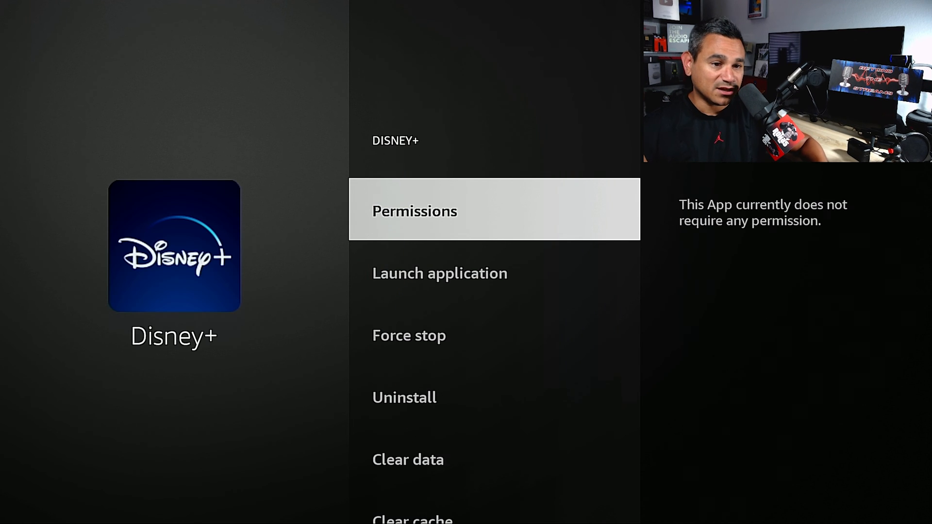
scroll(down, 3)
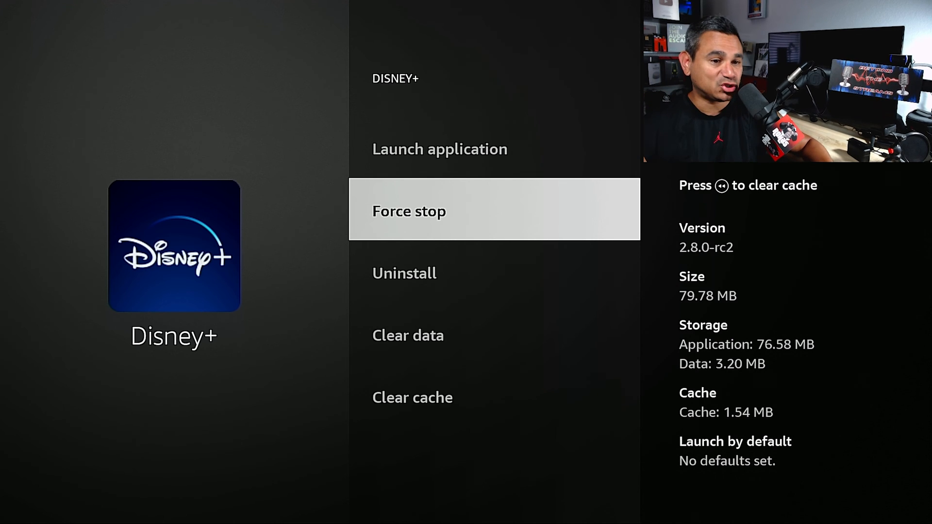
scroll(down, 3)
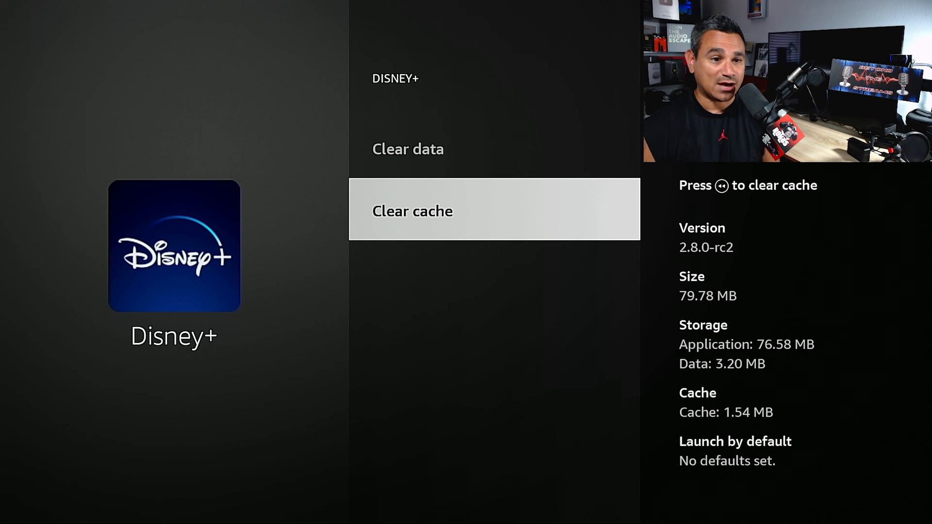
- Force-stop Disney+ and clear its 1.54 MB cache from the app's options page
scroll(up, 3)
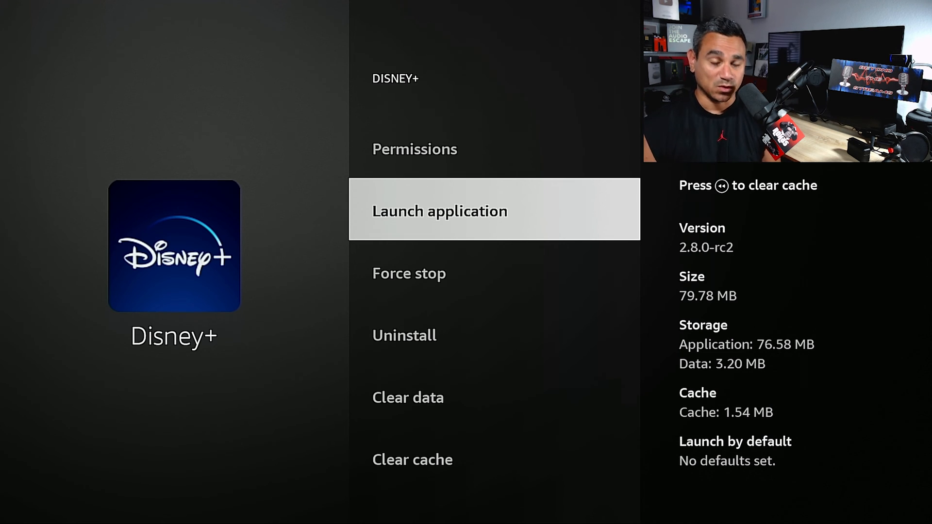
scroll(down, 3)
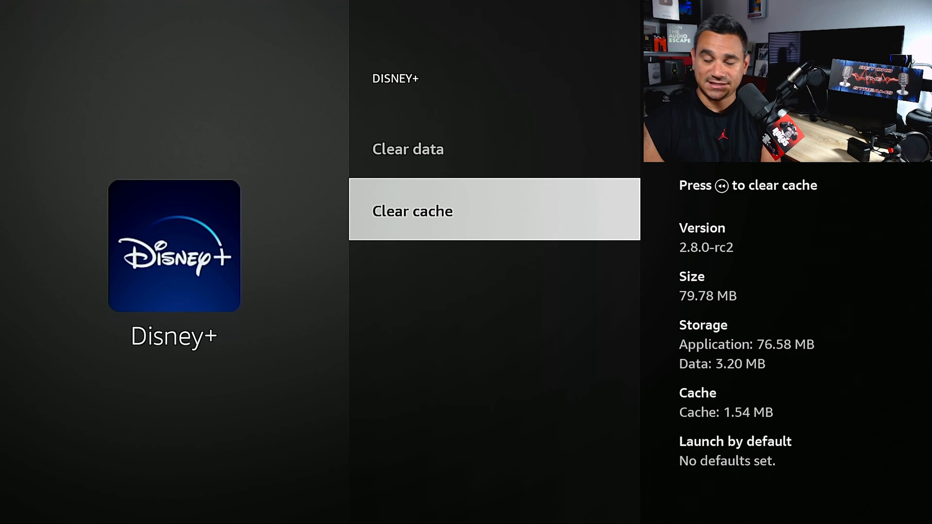
scroll(up, 3)
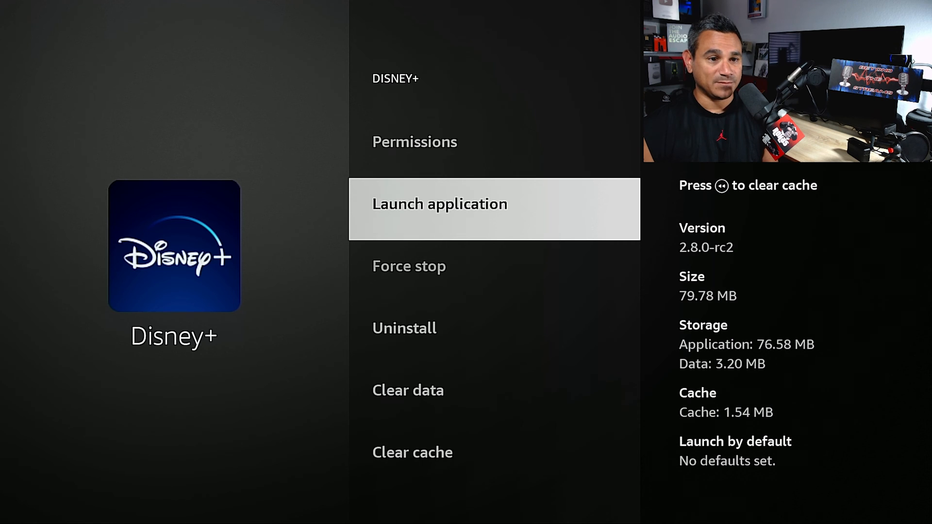
scroll(down, 3)
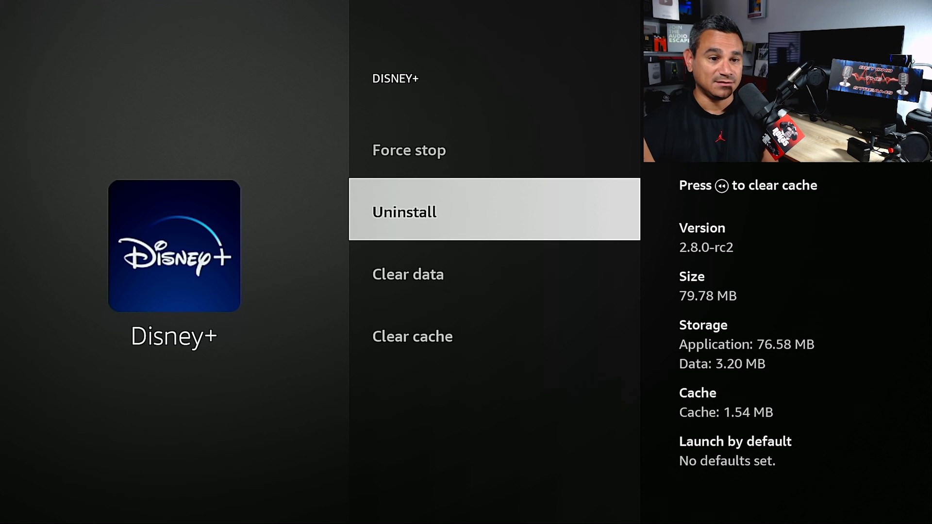
scroll(down, 3)
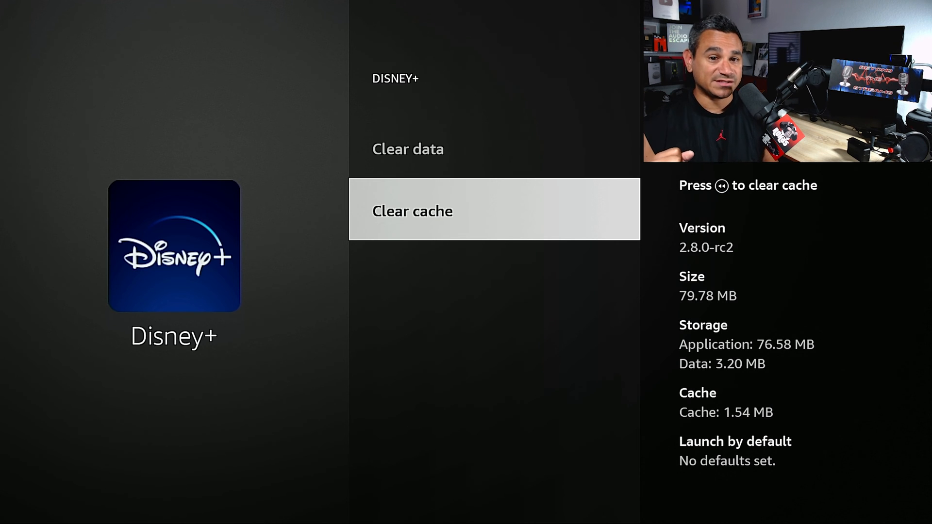
key(up)
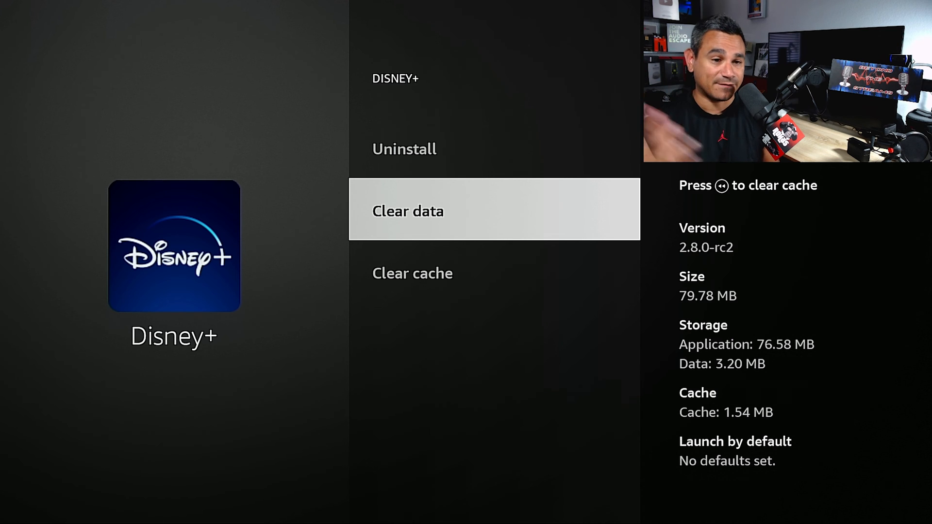
scroll(up, 3)
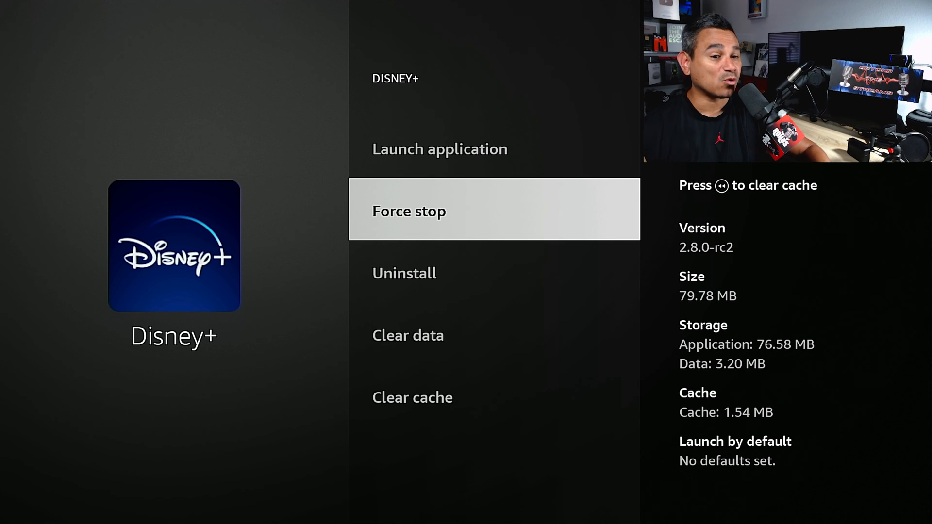
- Back out of the Disney+ page to the main Settings grid
key(Back)
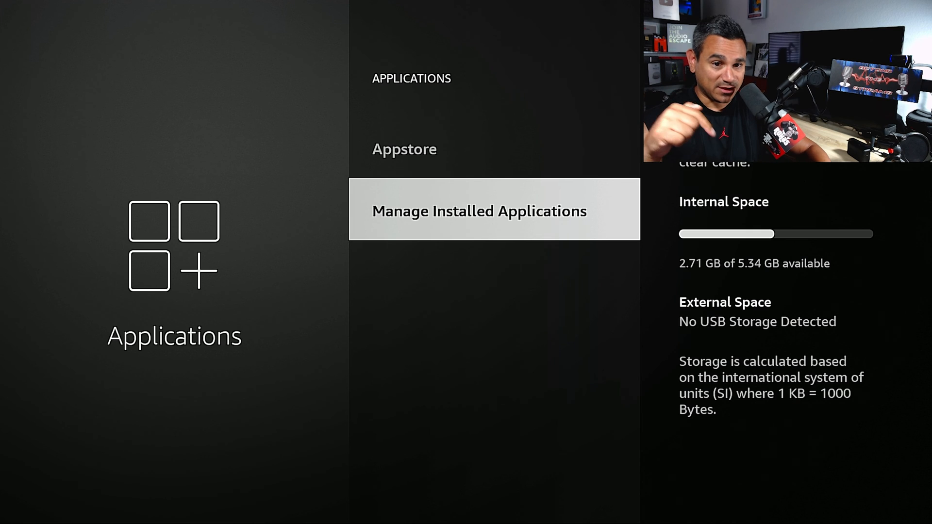
key(Back)
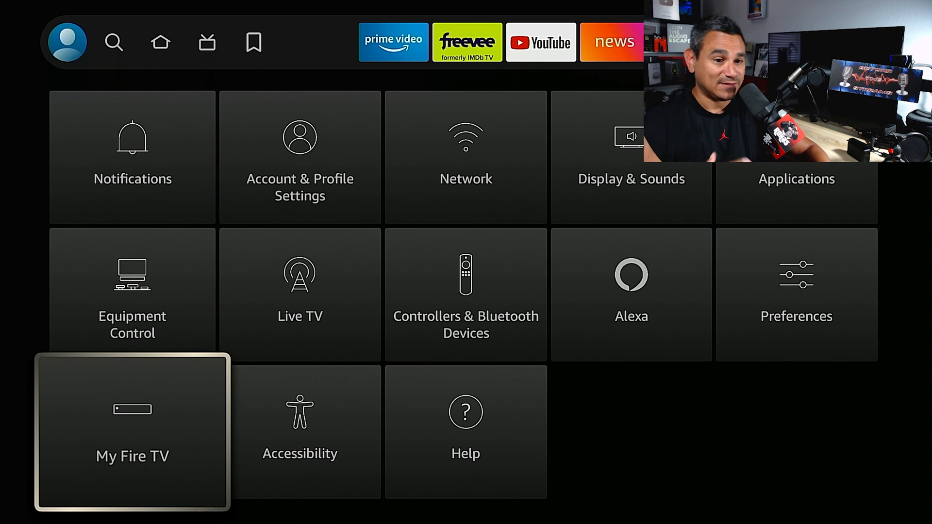
- In My Fire TV, select Reset to Factory Defaults to show its confirmation dialog
click(132, 432)
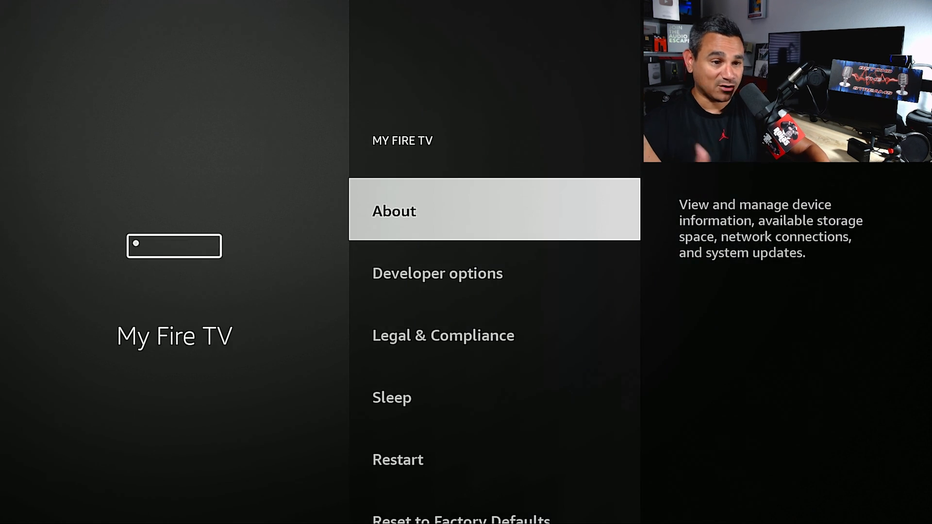
scroll(down, 3)
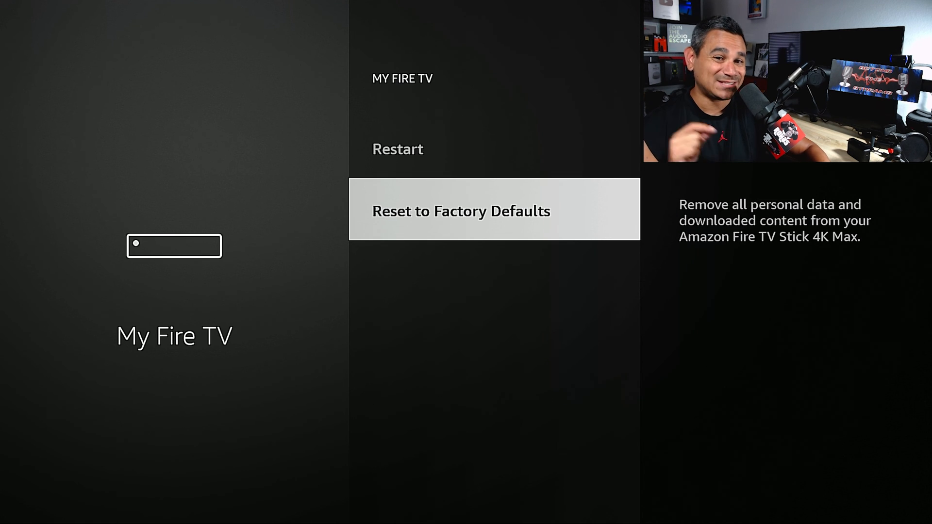
click(460, 211)
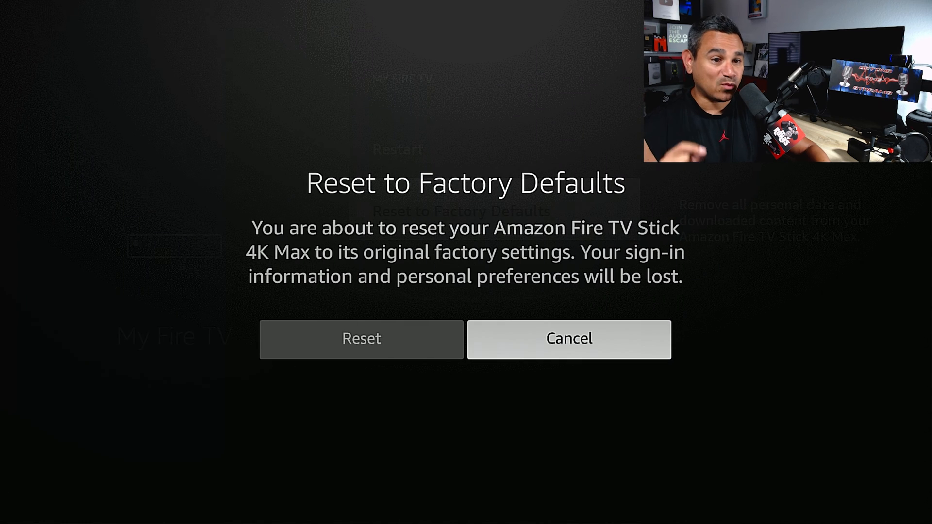